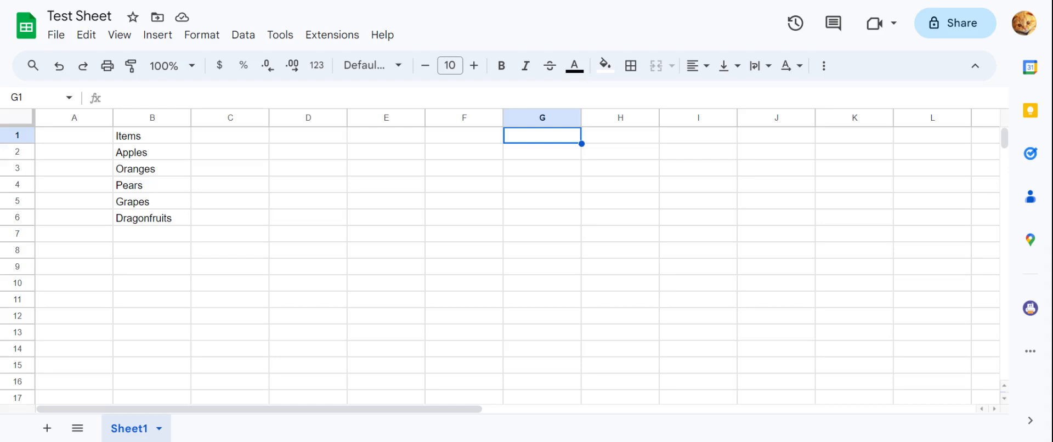
mouse_move(176, 158)
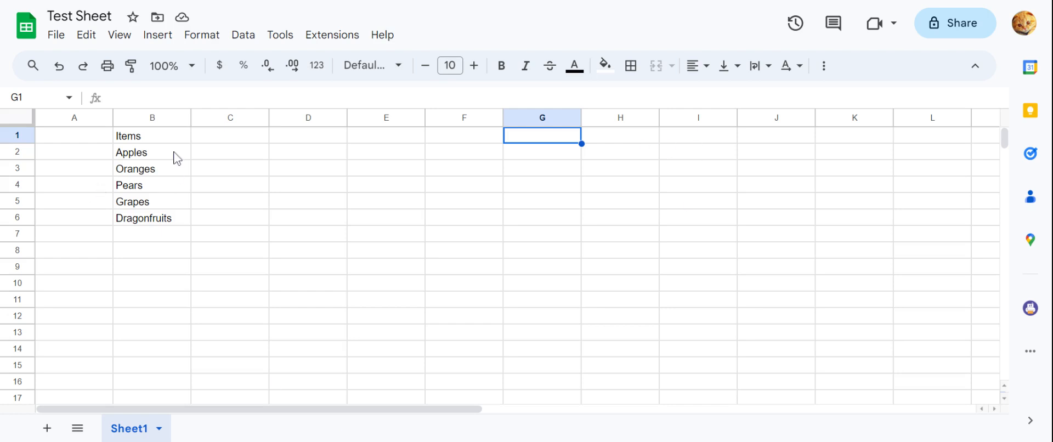
Step: Select the five fruit names in B2:B6 and open the Insert menu
left_click_drag(152, 152, 161, 218)
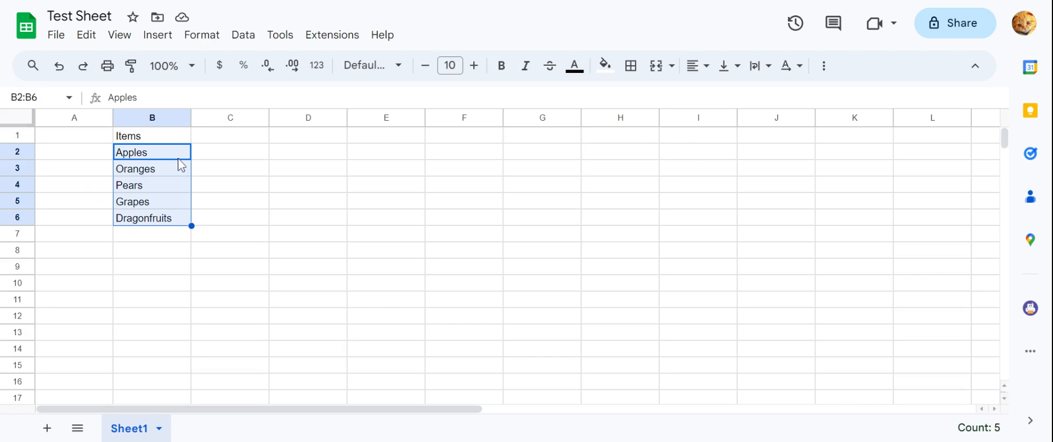
left_click(128, 185)
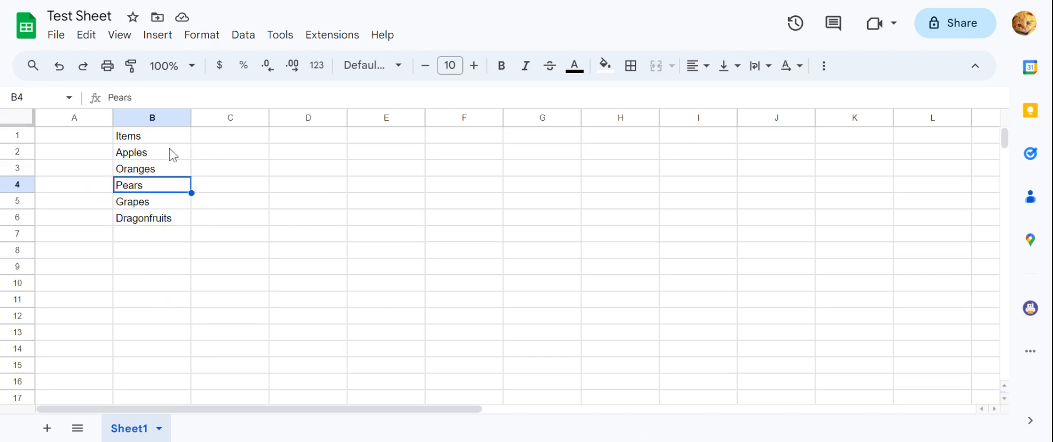
left_click_drag(151, 152, 151, 218)
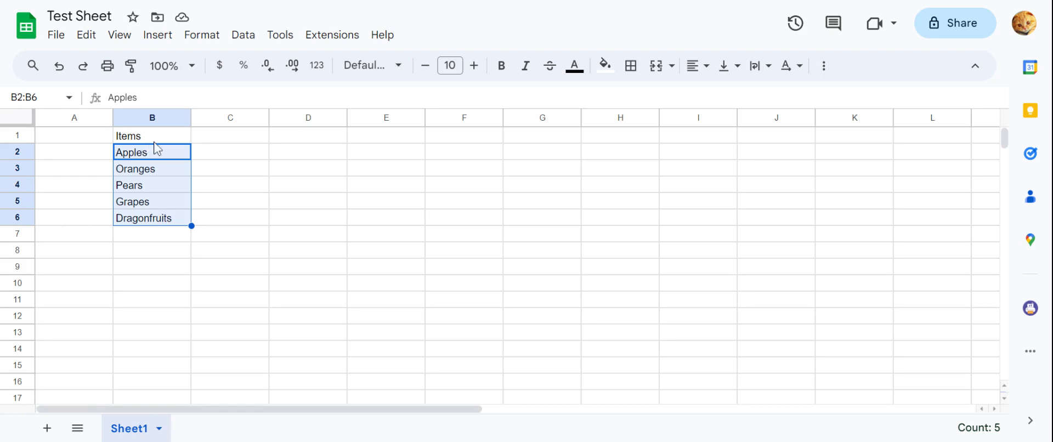
mouse_move(159, 48)
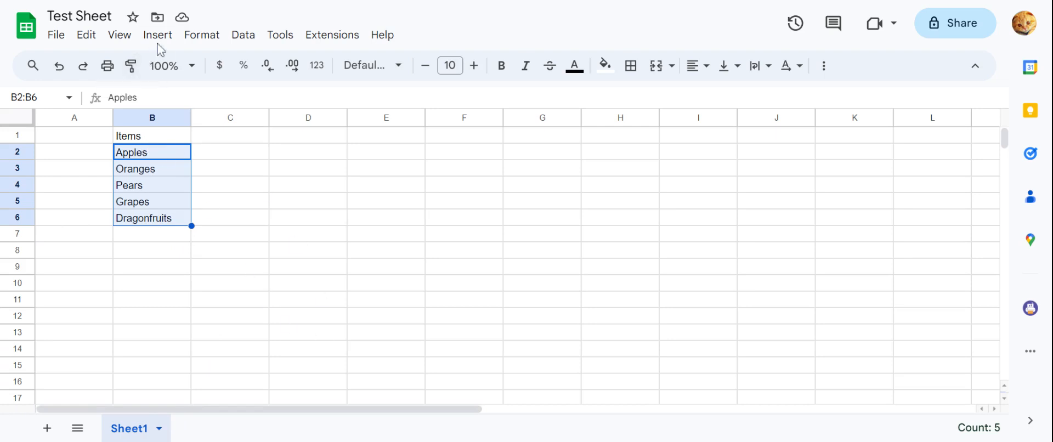
left_click(158, 35)
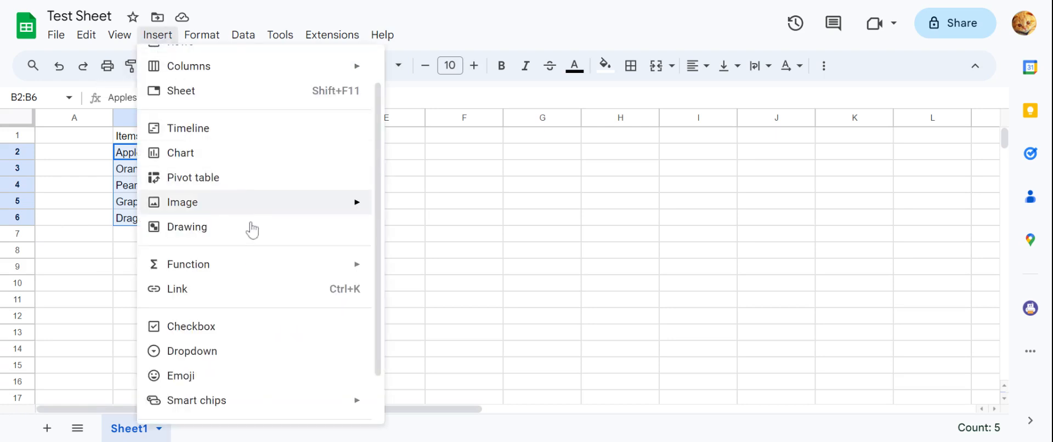
mouse_move(236, 353)
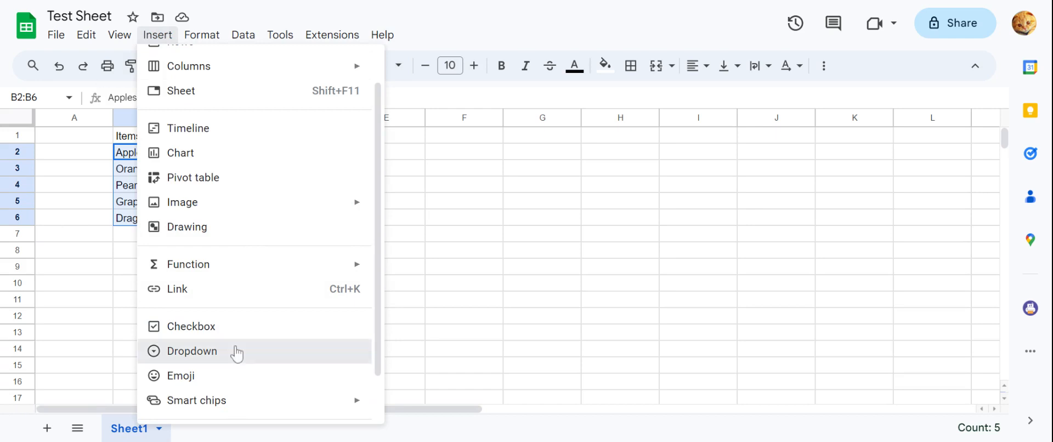
Step: Insert dropdowns on B2:B6, give Apples a red chip and Oranges its own colour, and save
left_click(193, 350)
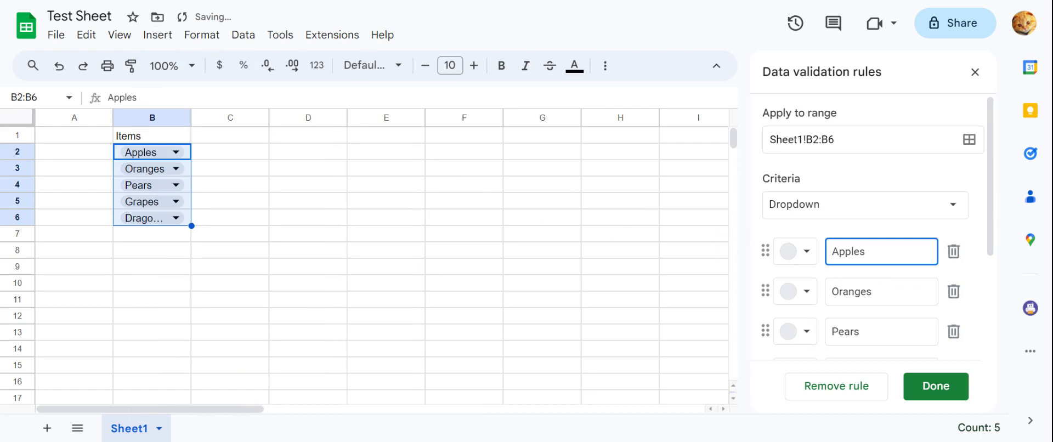
scroll("down", 3)
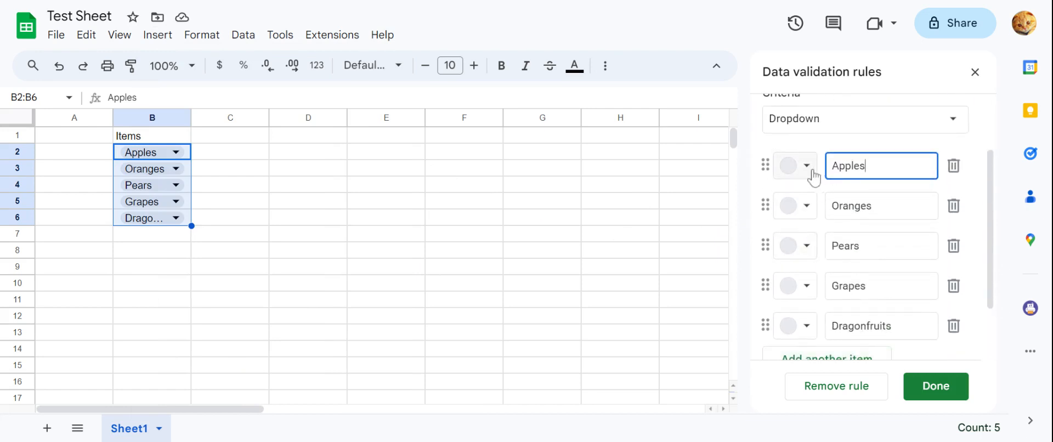
left_click(794, 165)
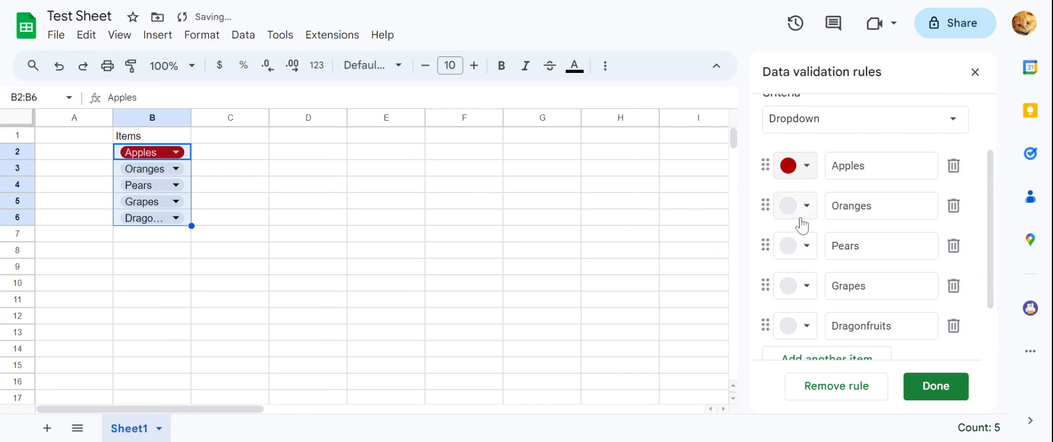
left_click(804, 245)
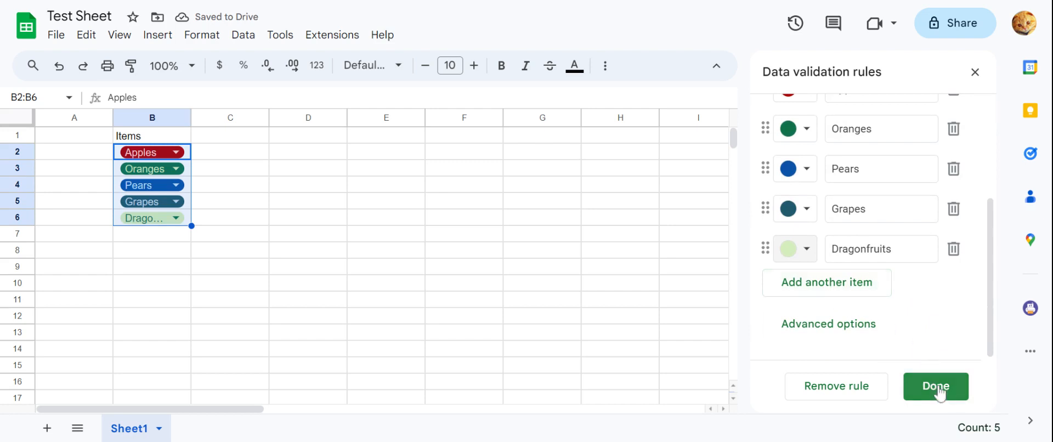
left_click(934, 387)
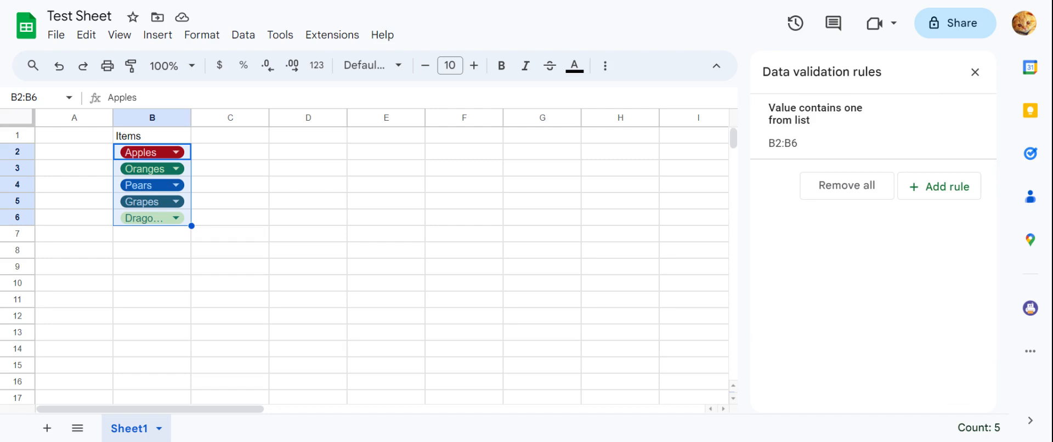
mouse_move(943, 224)
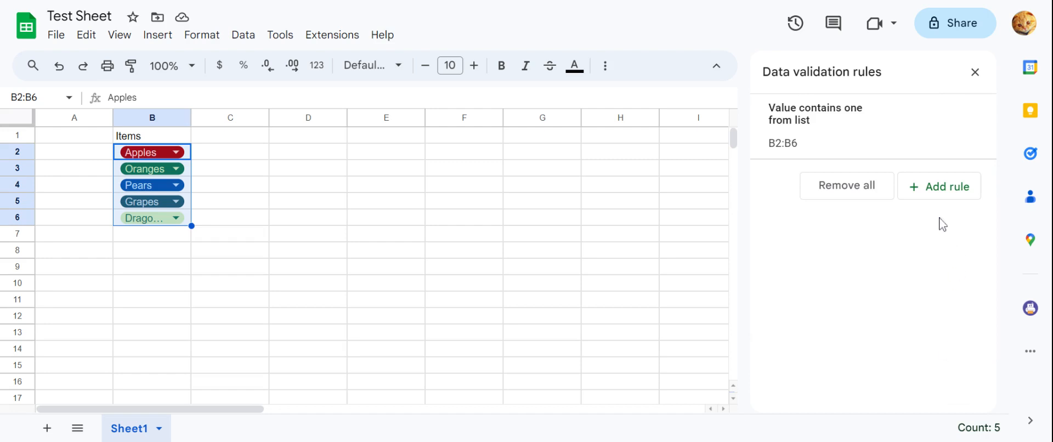
Step: Change the dropdown rule's range from B2:B6 to Sheet1!B2:B100 and save it
left_click(814, 125)
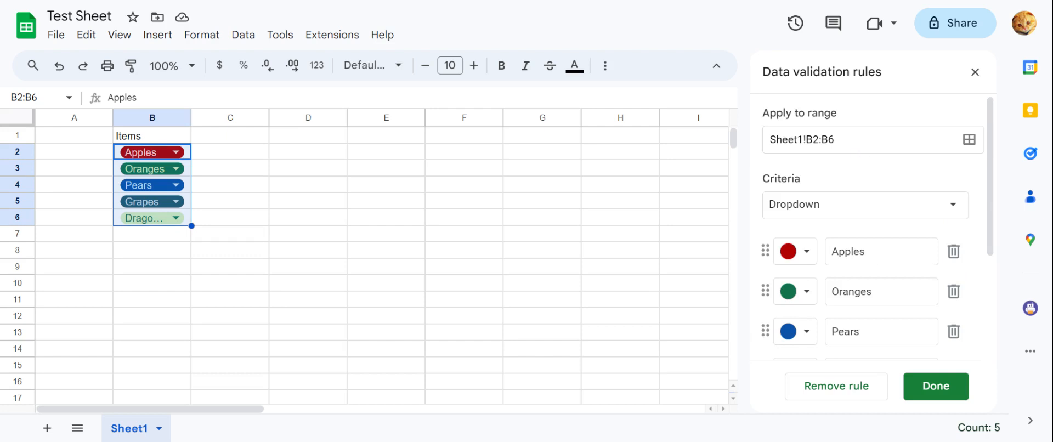
left_click(867, 139)
type("100")
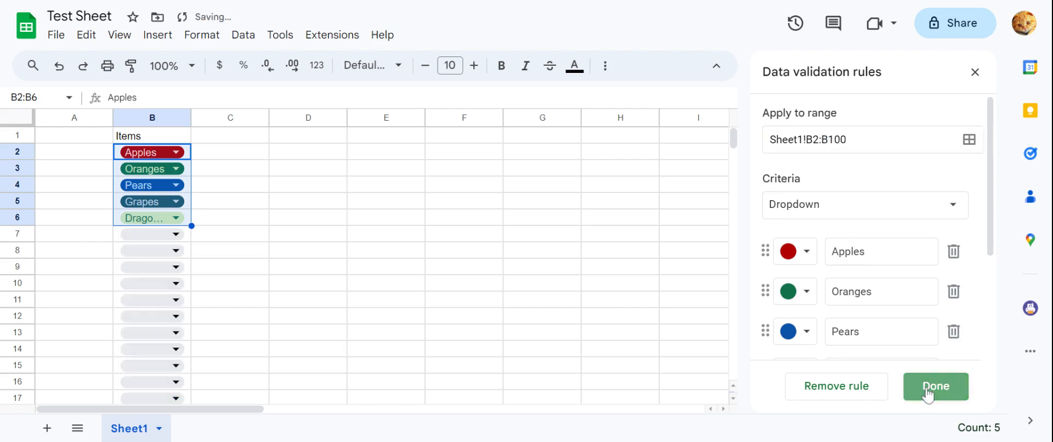
left_click(935, 386)
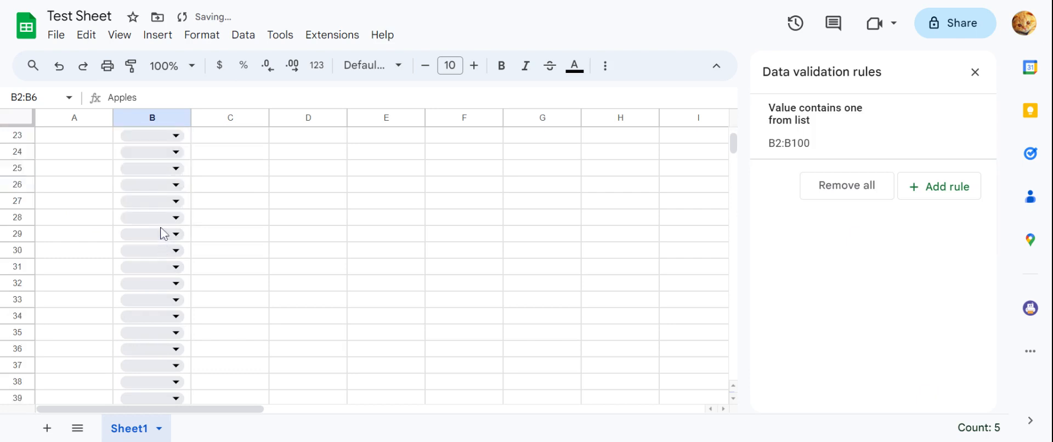
Step: Scroll down column B and open B96's dropdown to see the five coloured fruits
scroll("down", 3)
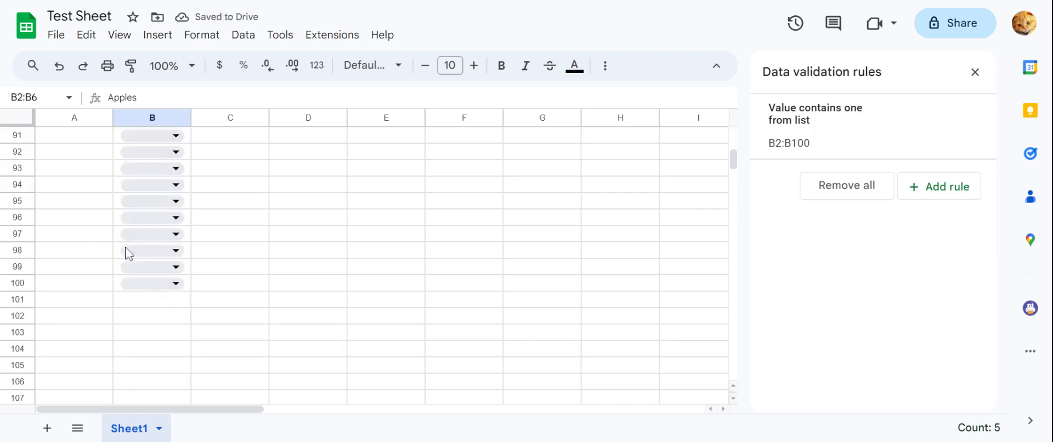
scroll("up", 3)
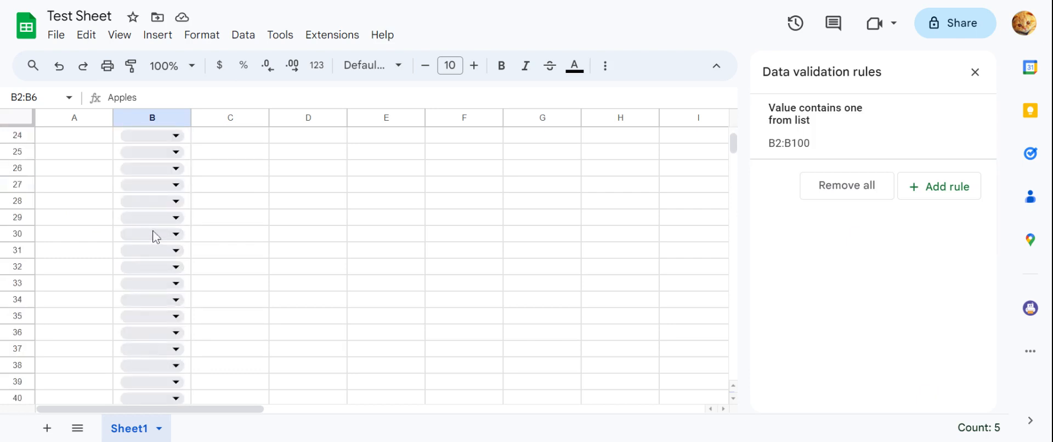
scroll("down", 3)
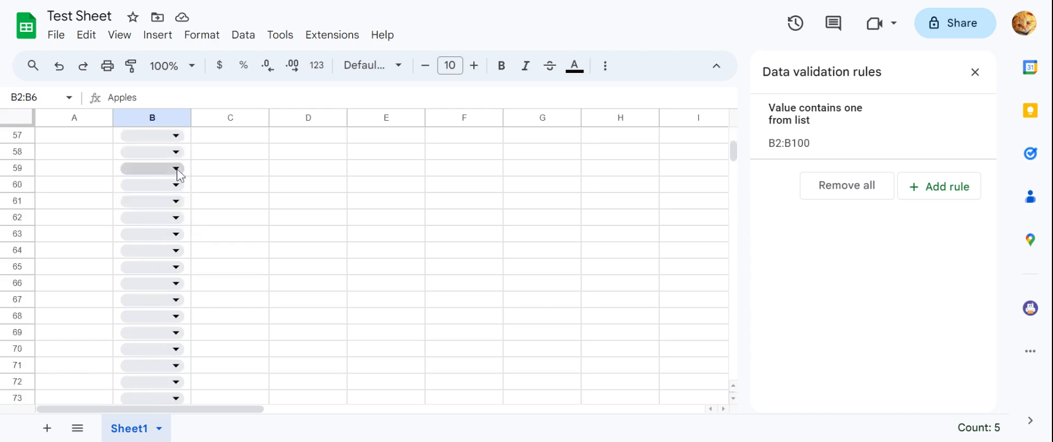
scroll("down", 3)
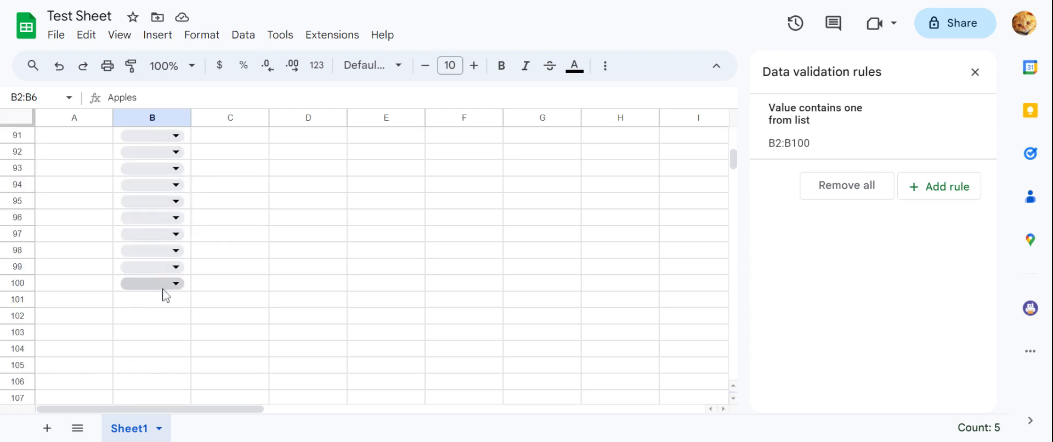
left_click(151, 250)
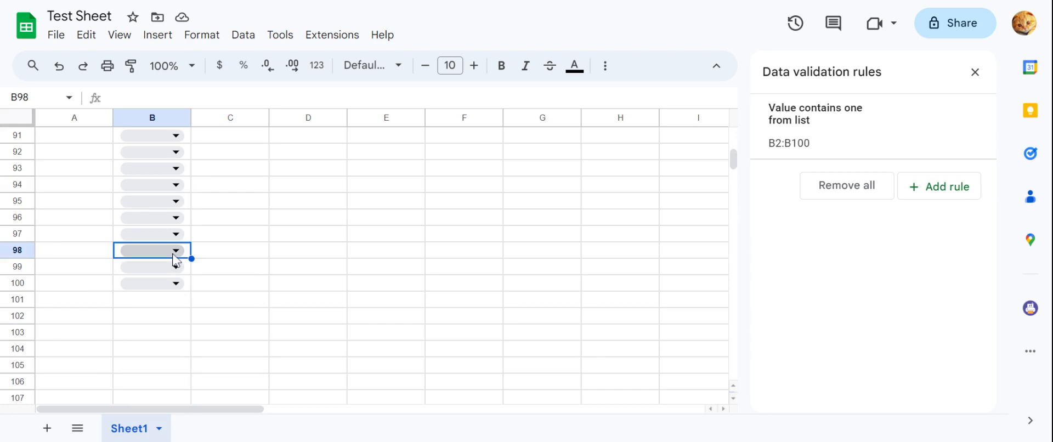
left_click(176, 217)
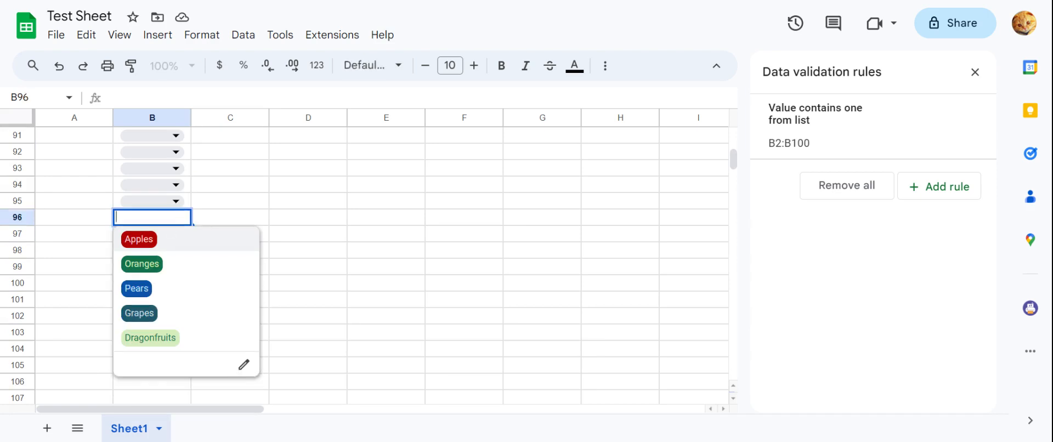